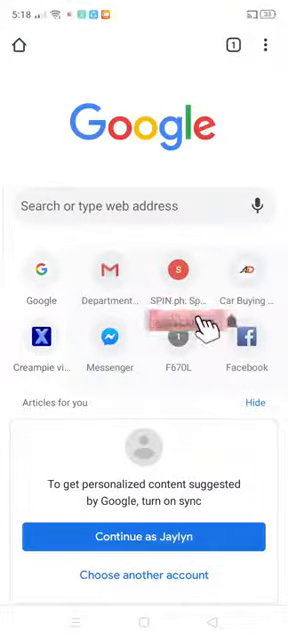
- Enter the router admin address 192.168.1.1 in Chrome's address bar
left_click(140, 206)
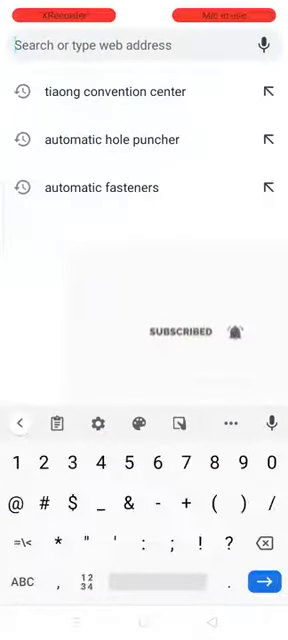
type("10")
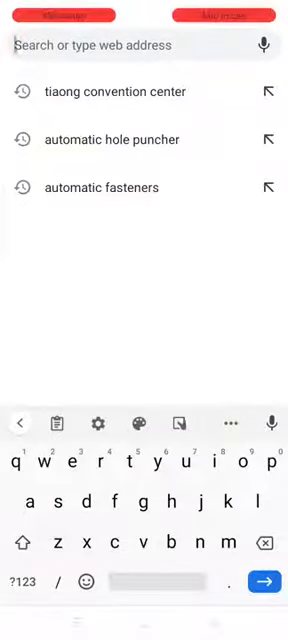
type("10")
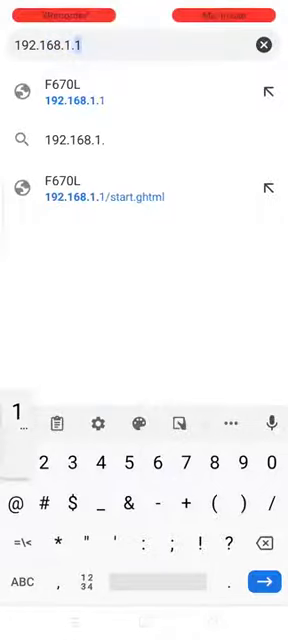
- Load 192.168.1.1 and sign in to the ZTE F670L admin page as 'user'
key("enter")
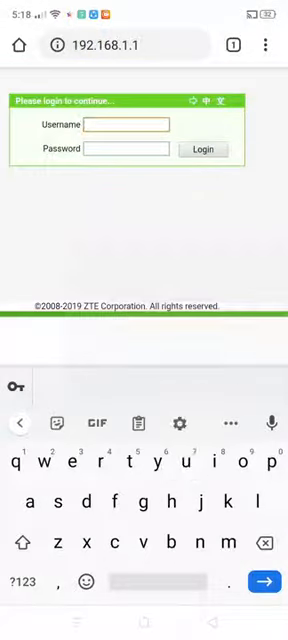
type("user")
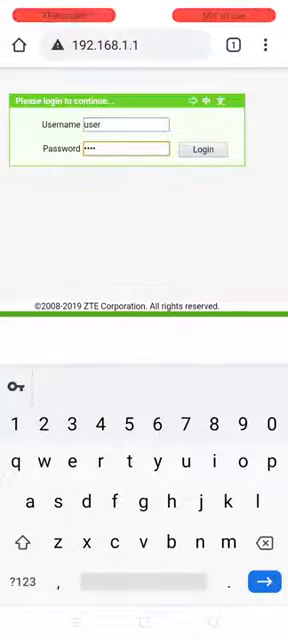
left_click(200, 148)
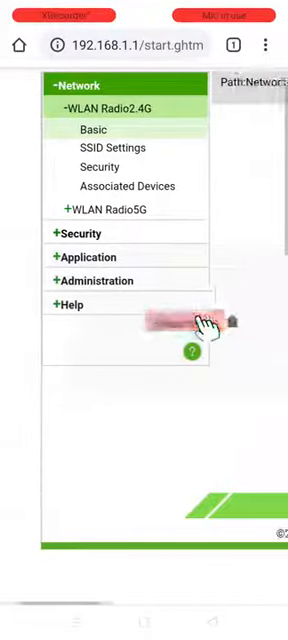
- Rename the 2.4G SSID to eTATAKmo and move to Security for the WPA passphrase
left_click(96, 148)
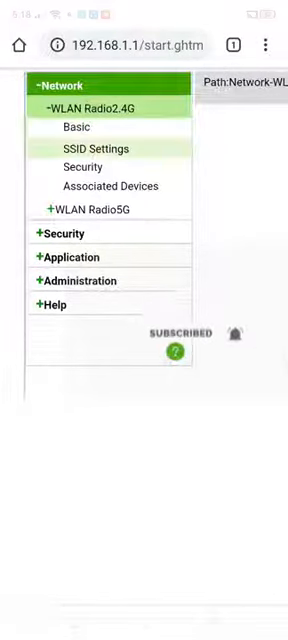
left_click(90, 148)
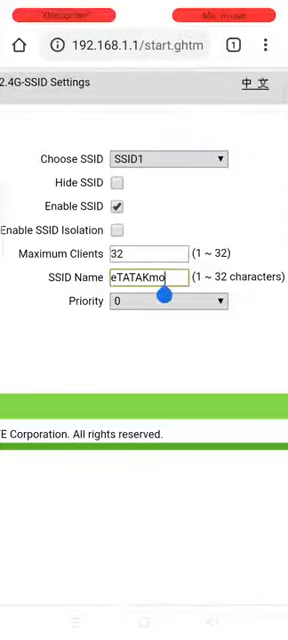
left_click(150, 276)
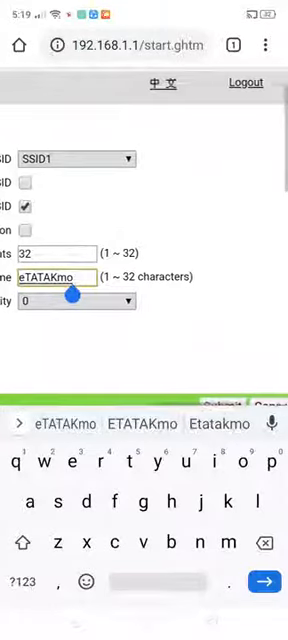
scroll("down", 3)
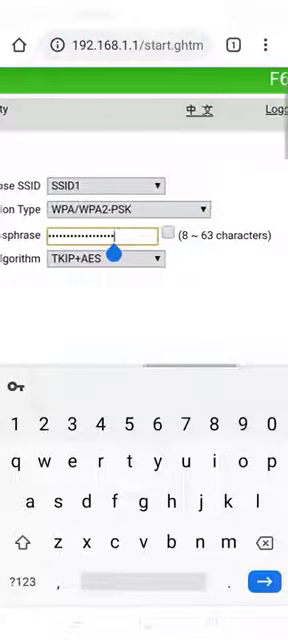
- Submit the new WPA passphrase and confirm despite the weak-password warning
scroll("down", 3)
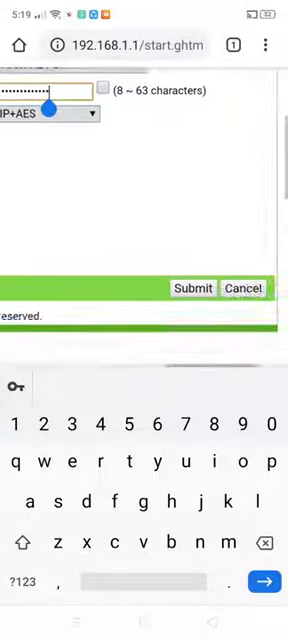
left_click(192, 288)
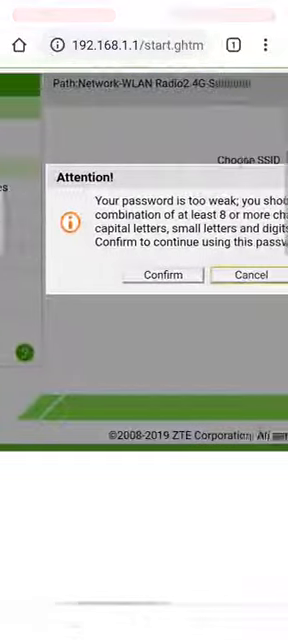
left_click(160, 276)
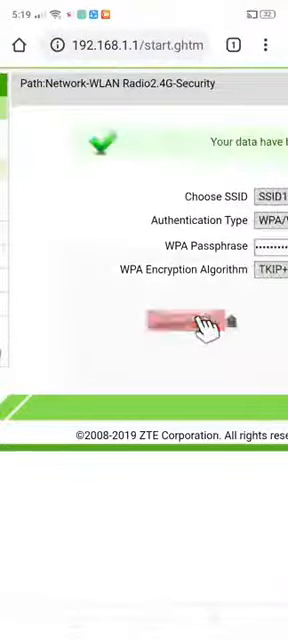